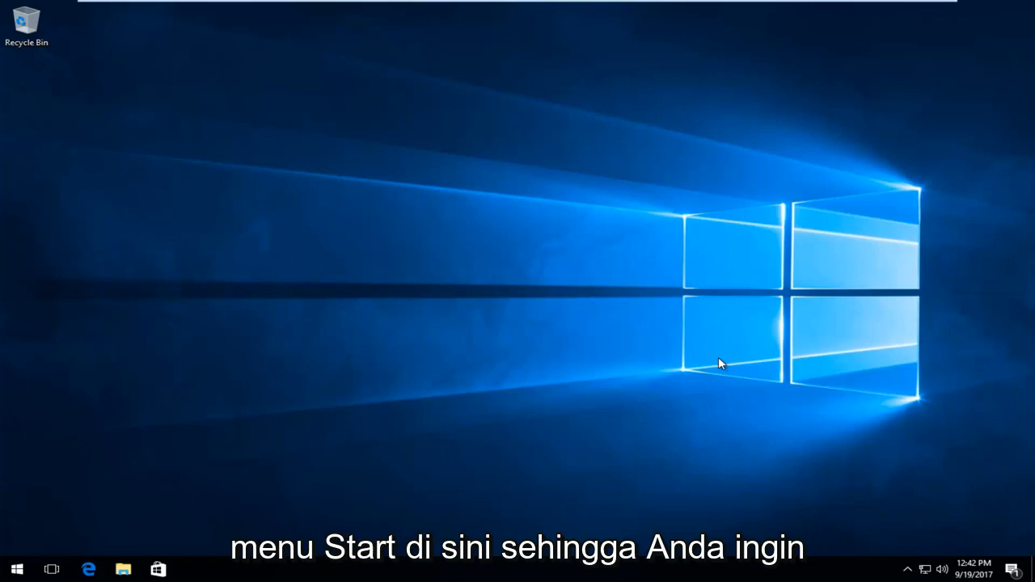
Step: Search the Start menu for 'mag' to find the Magnifier app
left_click(16, 569)
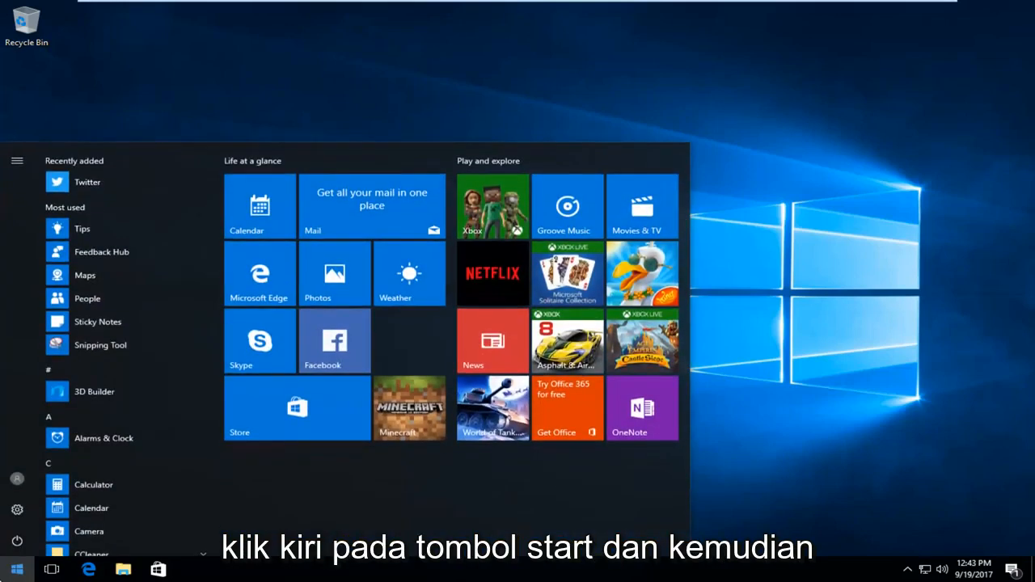
type("magnifier")
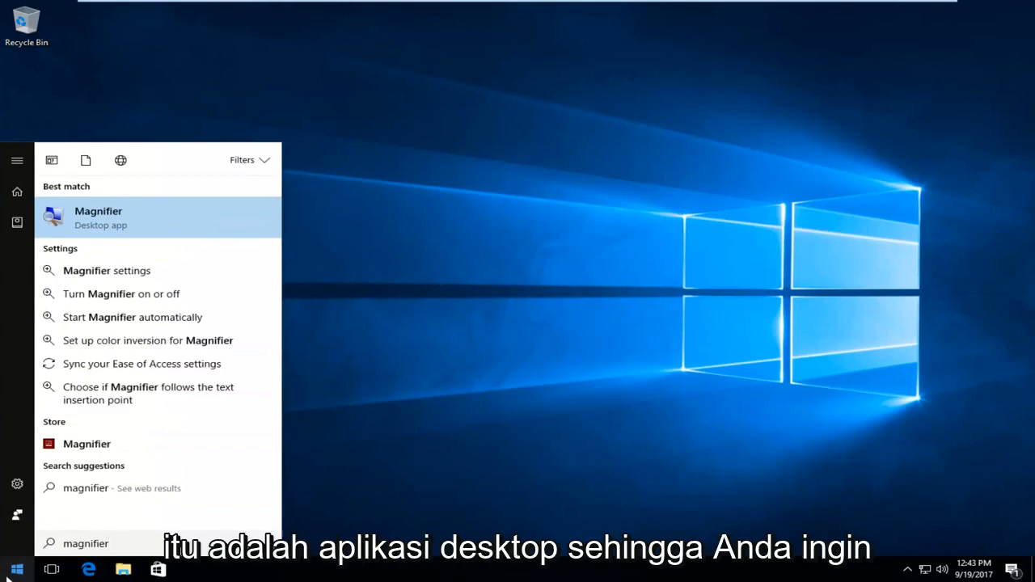
mouse_move(111, 224)
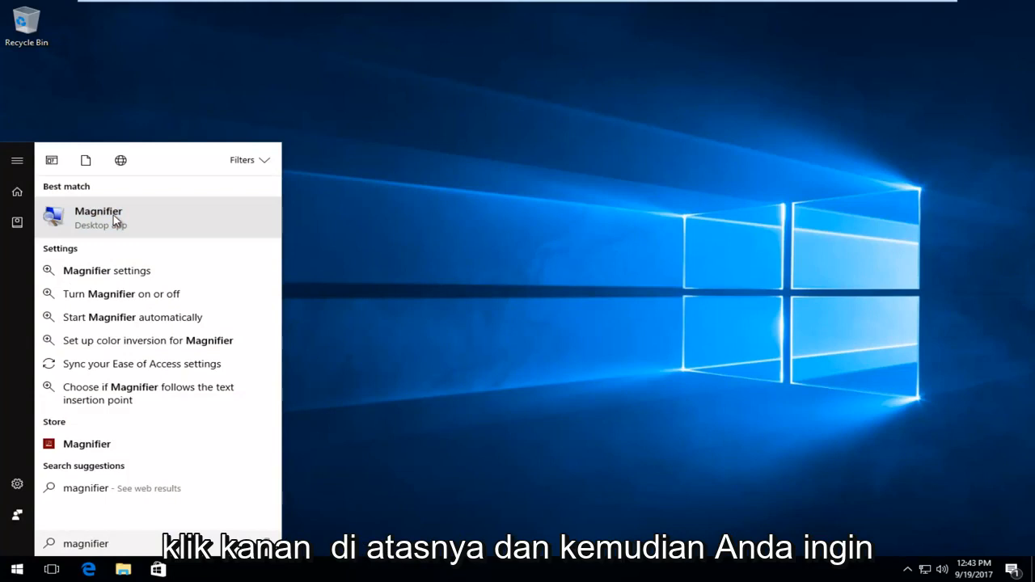
Step: Open Magnifier's file location and bring up the Magnifier shortcut's context menu
right_click(98, 214)
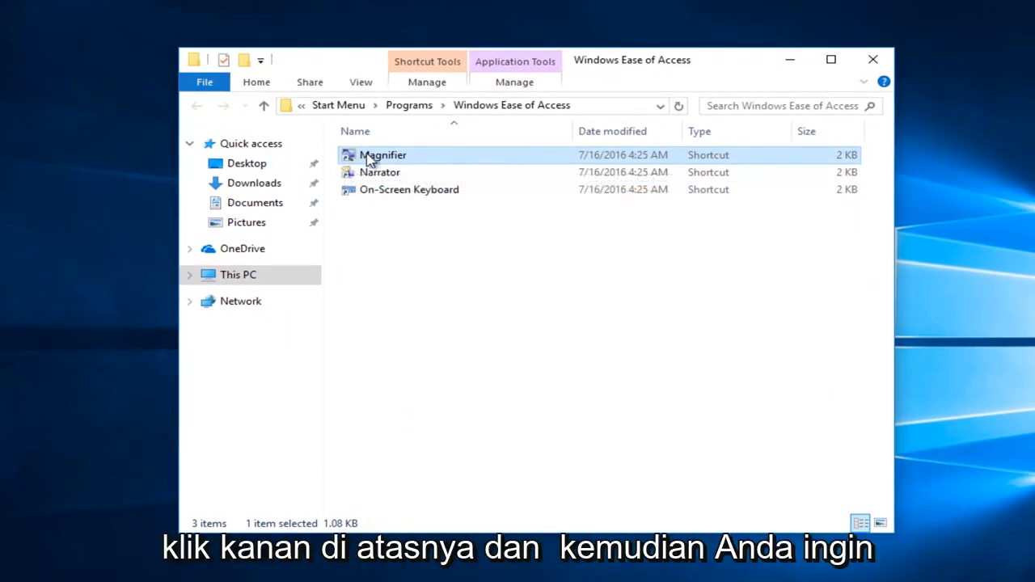
right_click(382, 155)
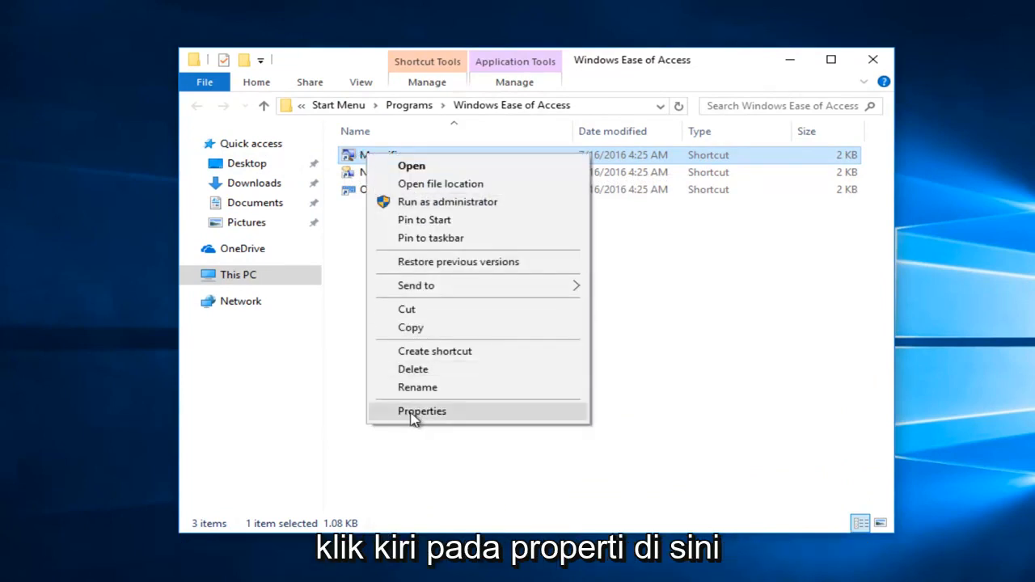
Step: Open the Magnifier shortcut's Properties, Security settings, and Edit permissions window
left_click(421, 410)
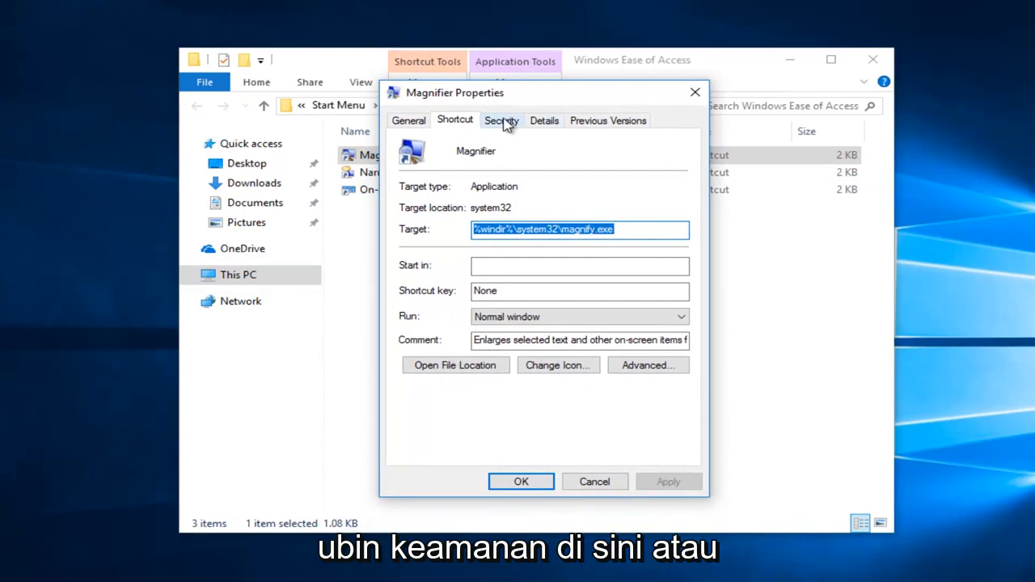
left_click(501, 120)
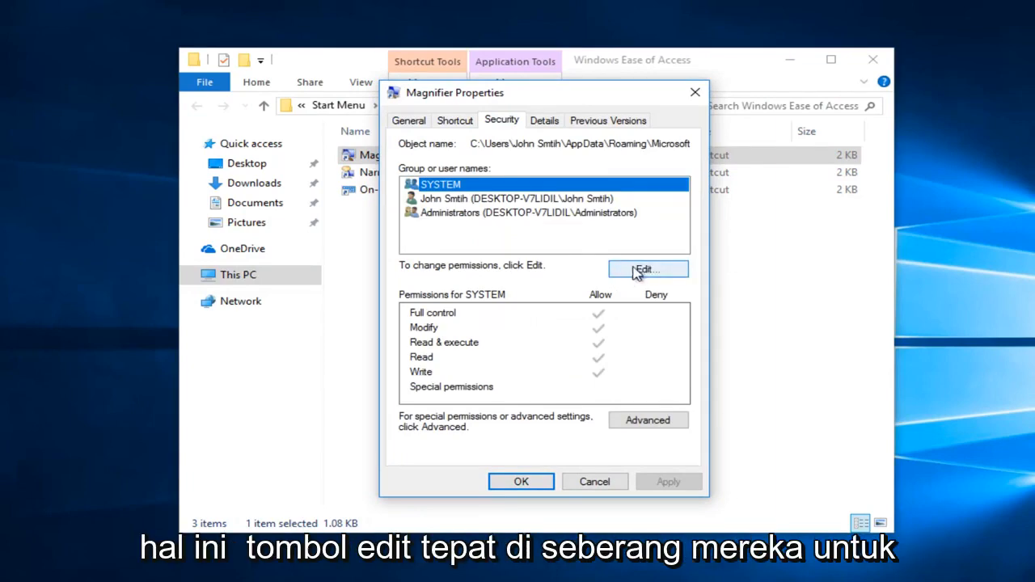
mouse_move(608, 264)
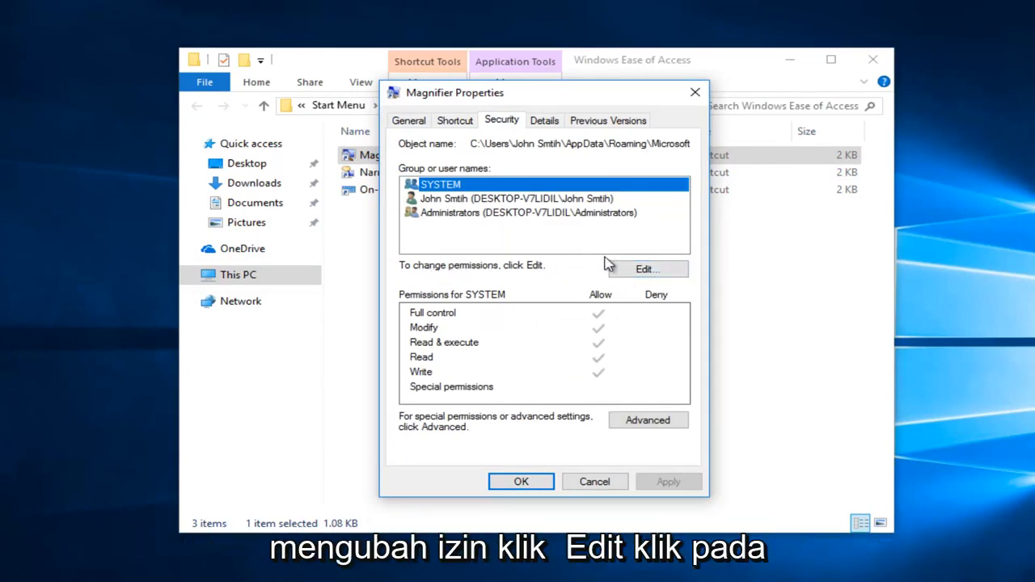
left_click(647, 268)
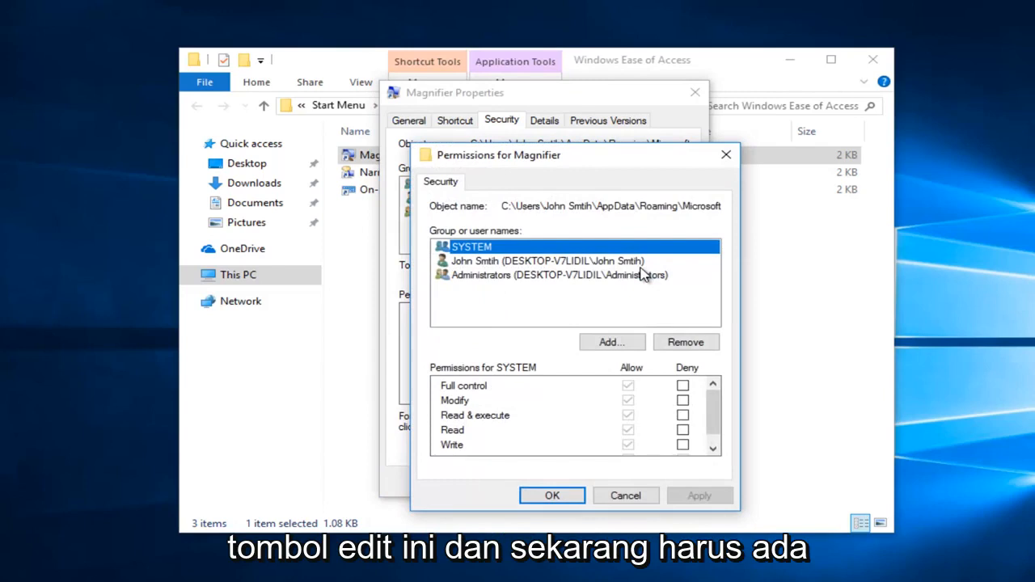
mouse_move(610, 265)
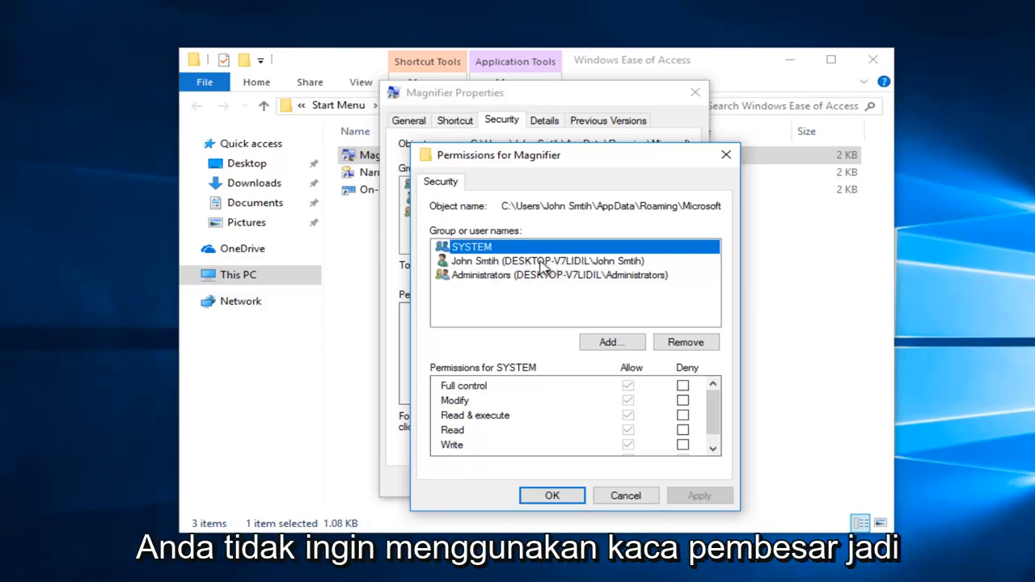
Step: Set Deny Full control for the standard user on the shortcut, apply, and confirm
left_click(546, 261)
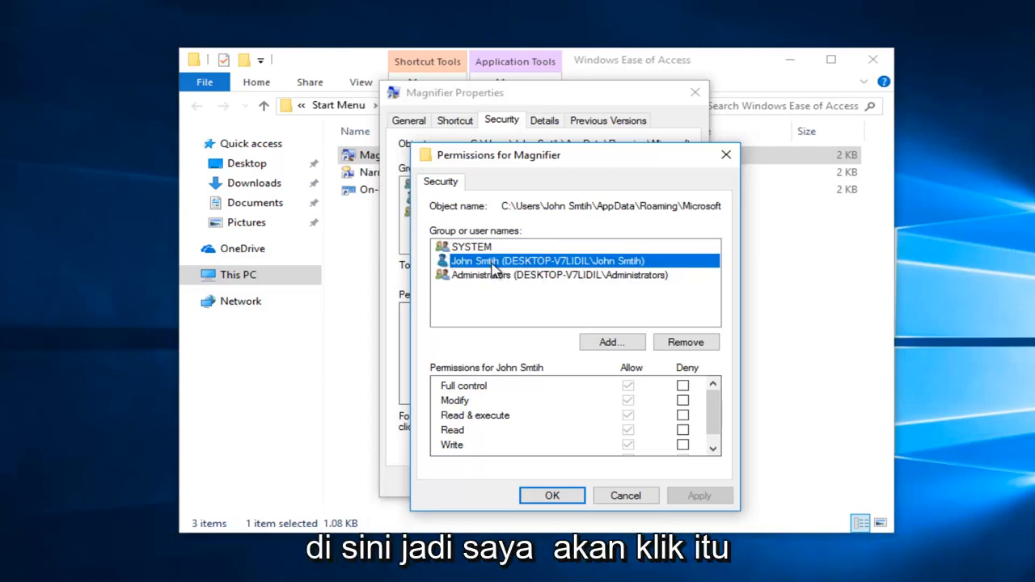
mouse_move(744, 373)
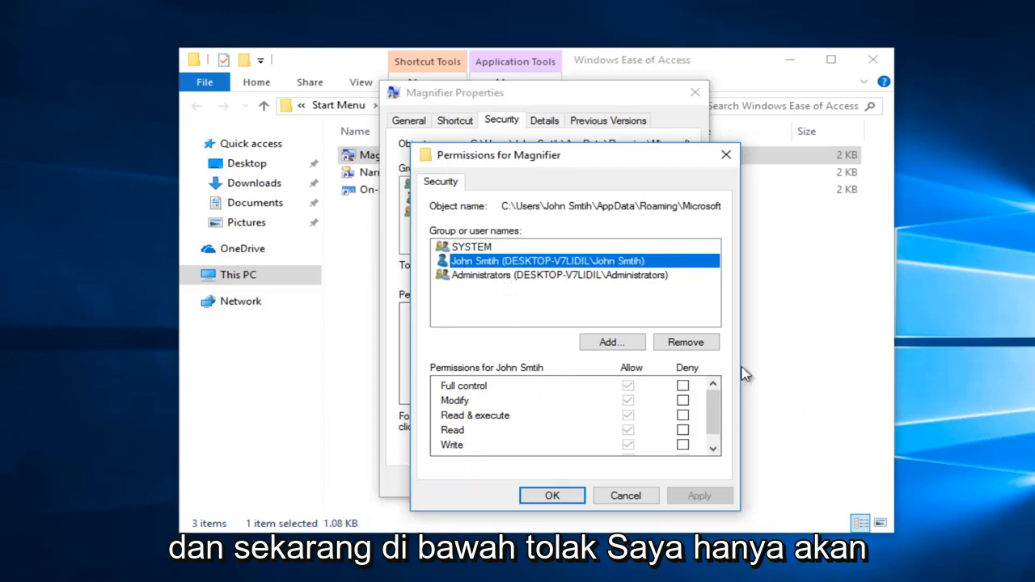
left_click(683, 385)
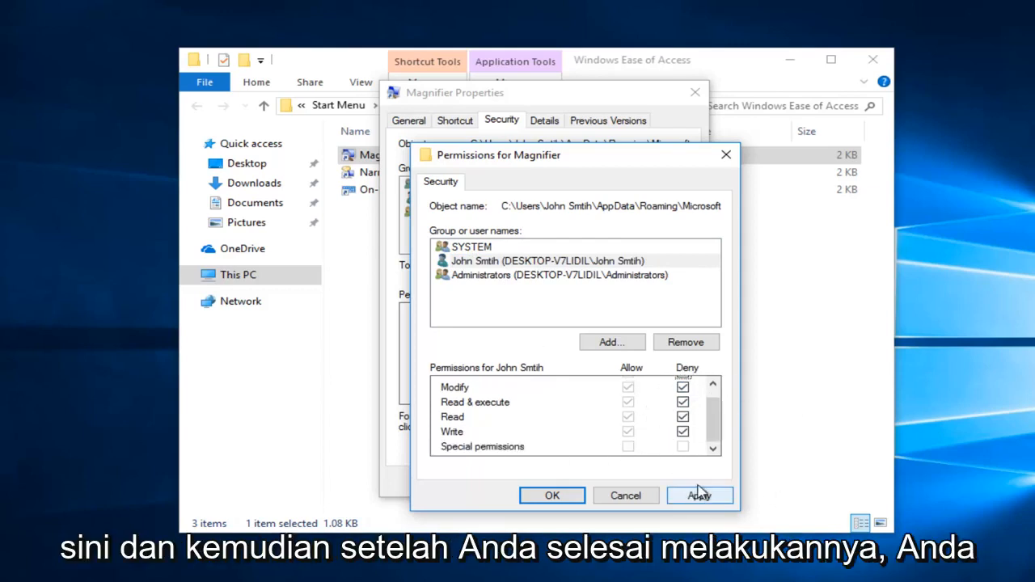
left_click(699, 495)
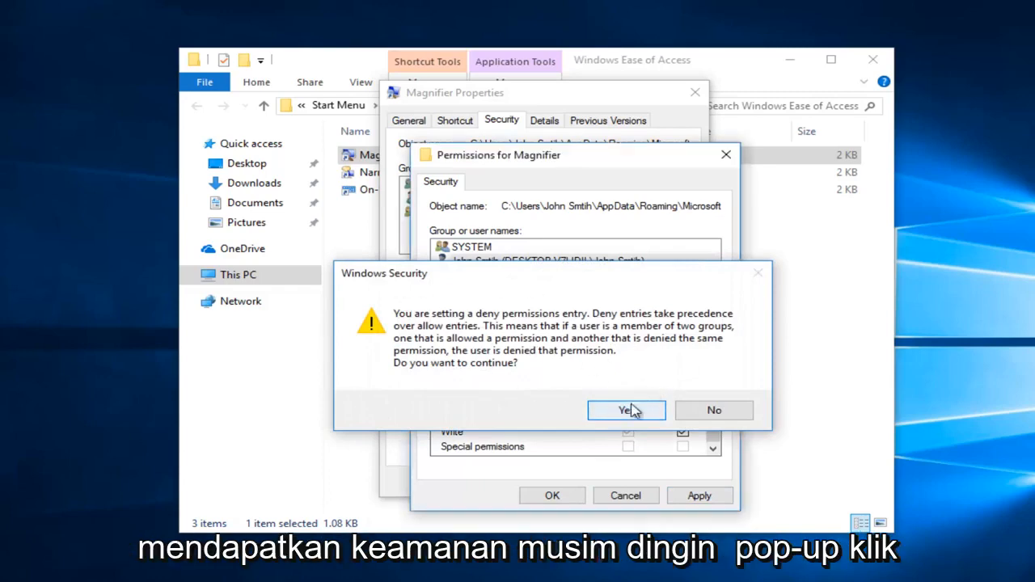
left_click(625, 410)
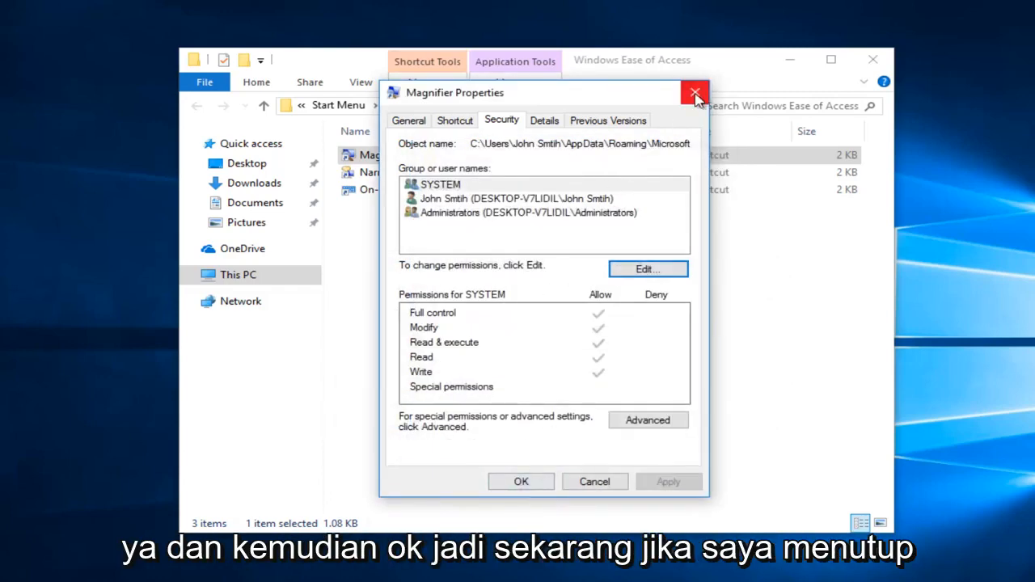
Step: Close Magnifier Properties and search the Start menu for 'magni' again
left_click(694, 93)
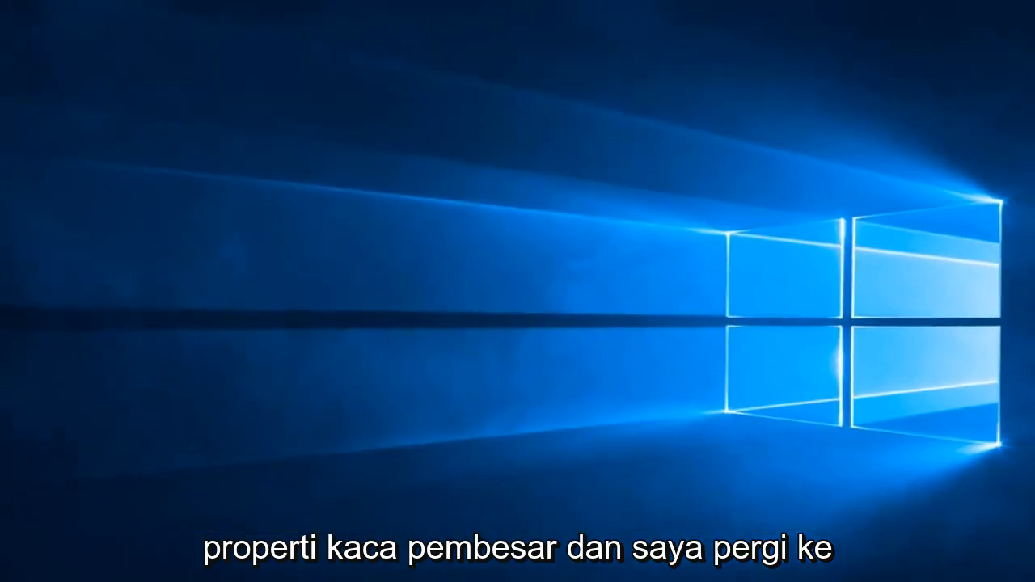
type("ma")
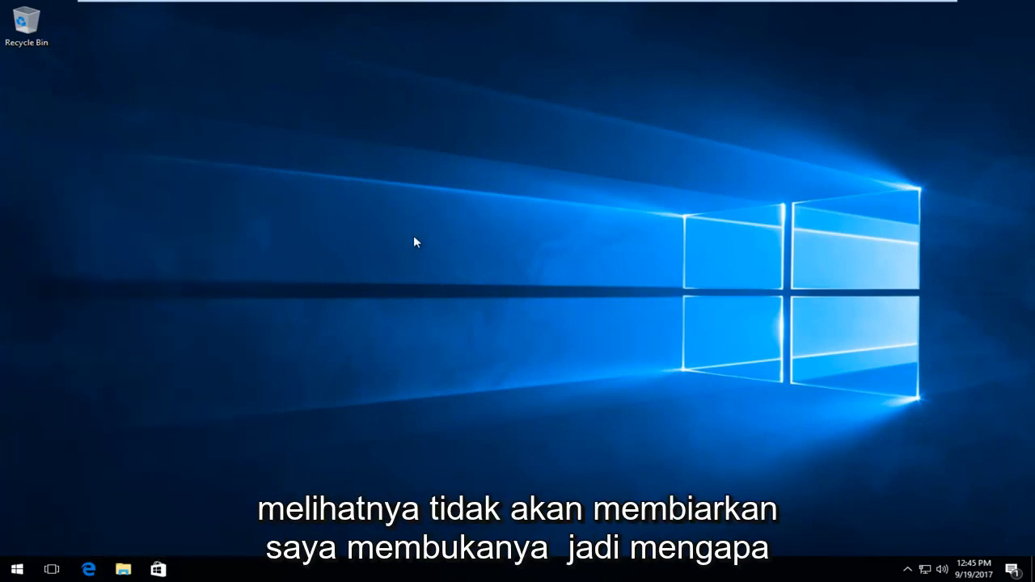
left_click(16, 568)
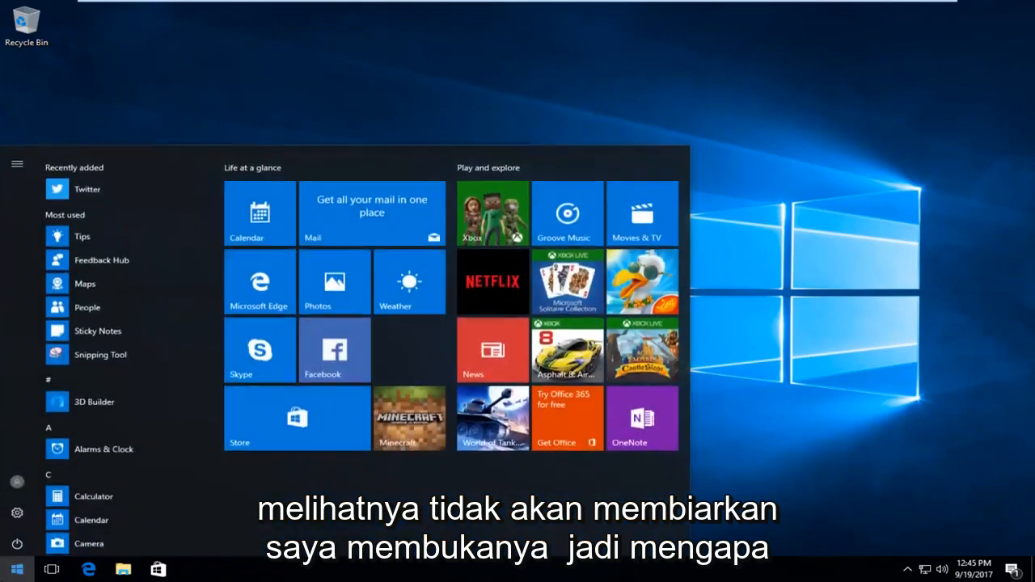
type("magni")
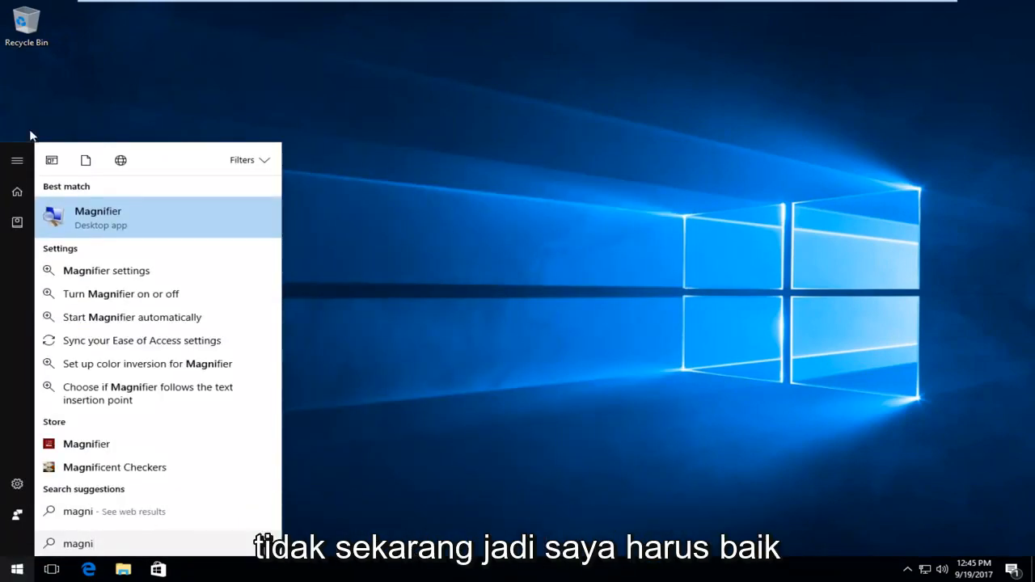